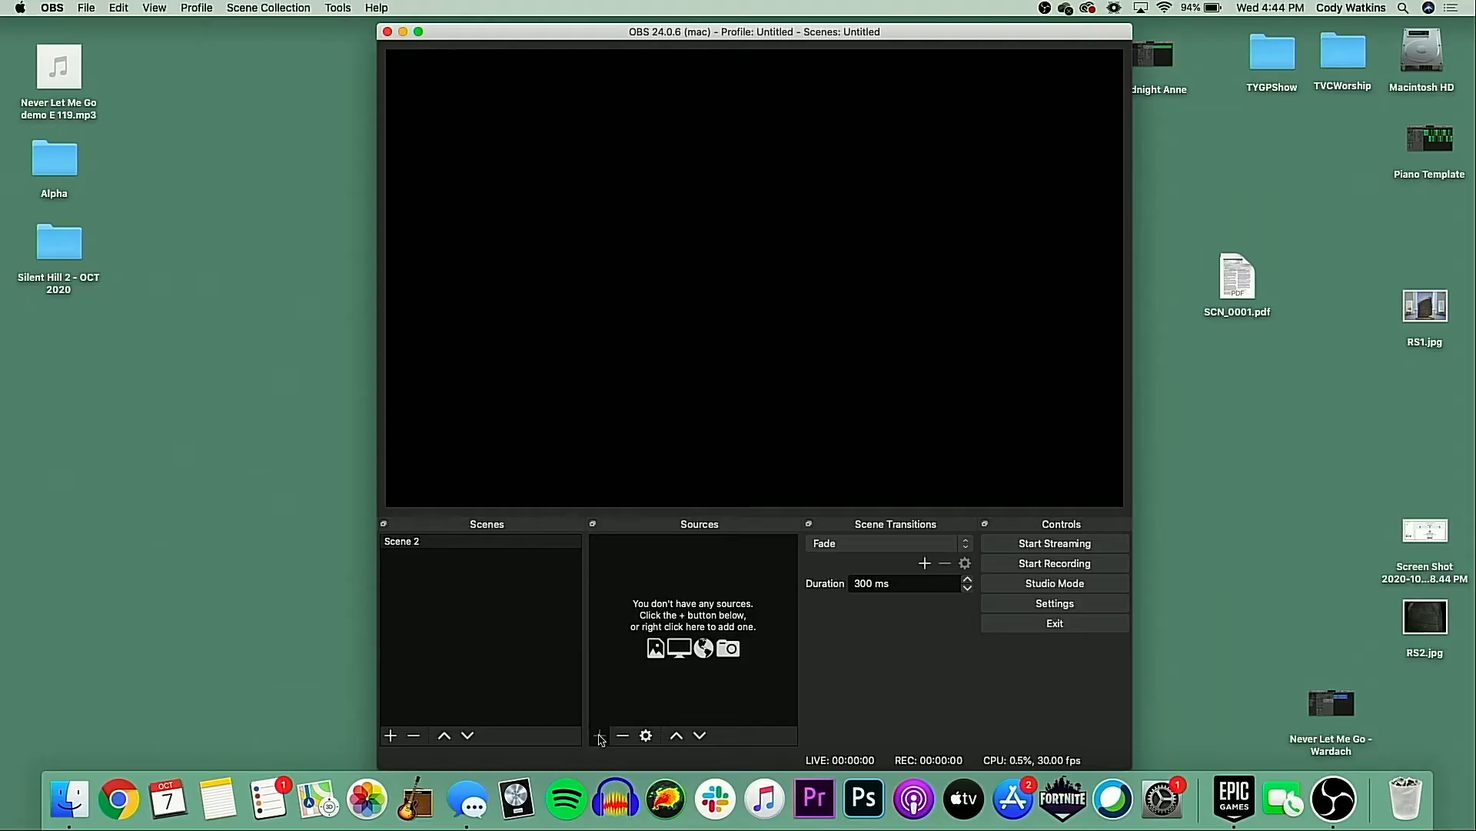
Add a new Video Capture Device source to Scene 2 from the Sources + menu.
left_click(389, 735)
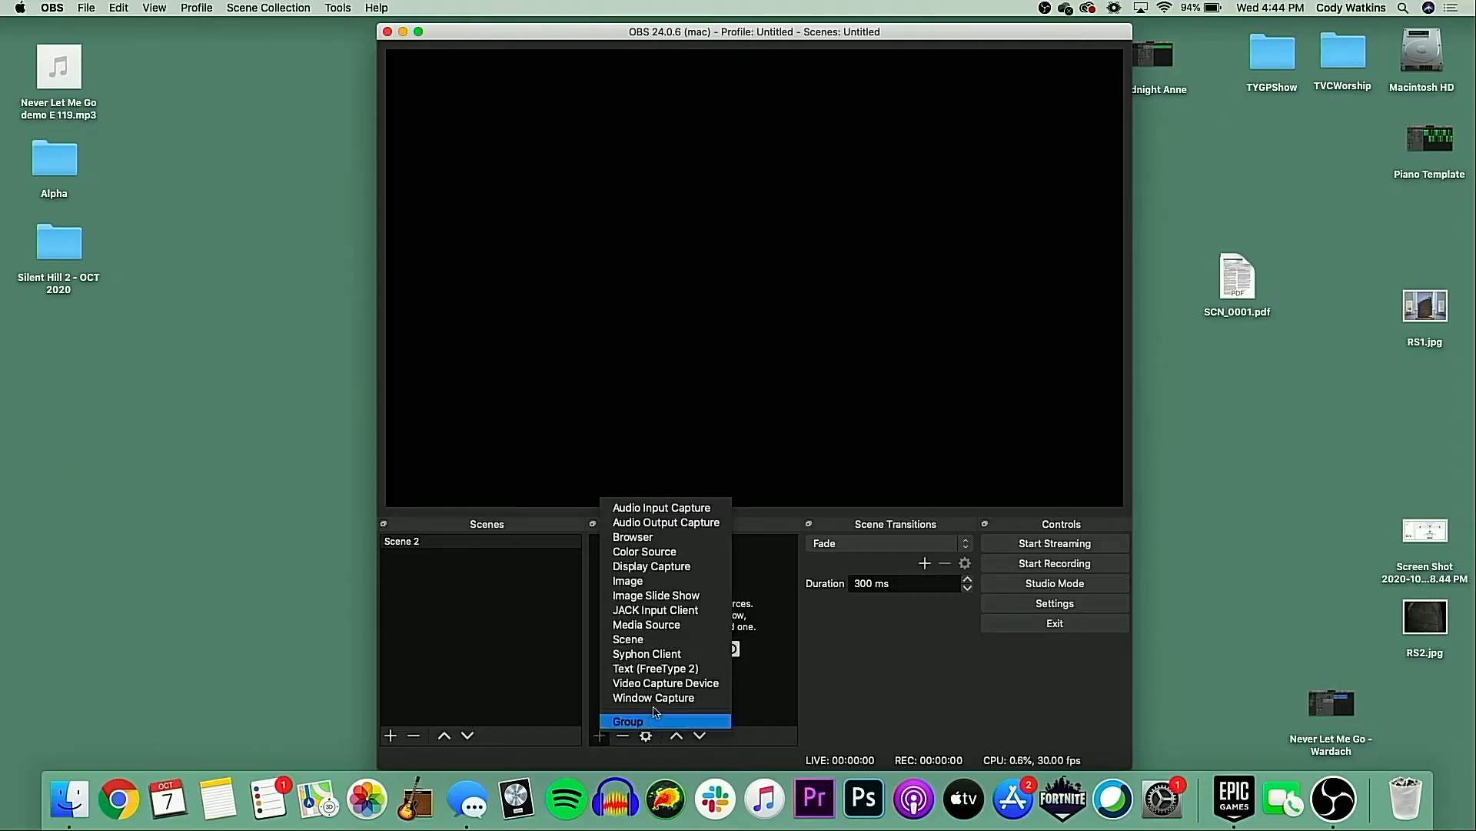
left_click(666, 683)
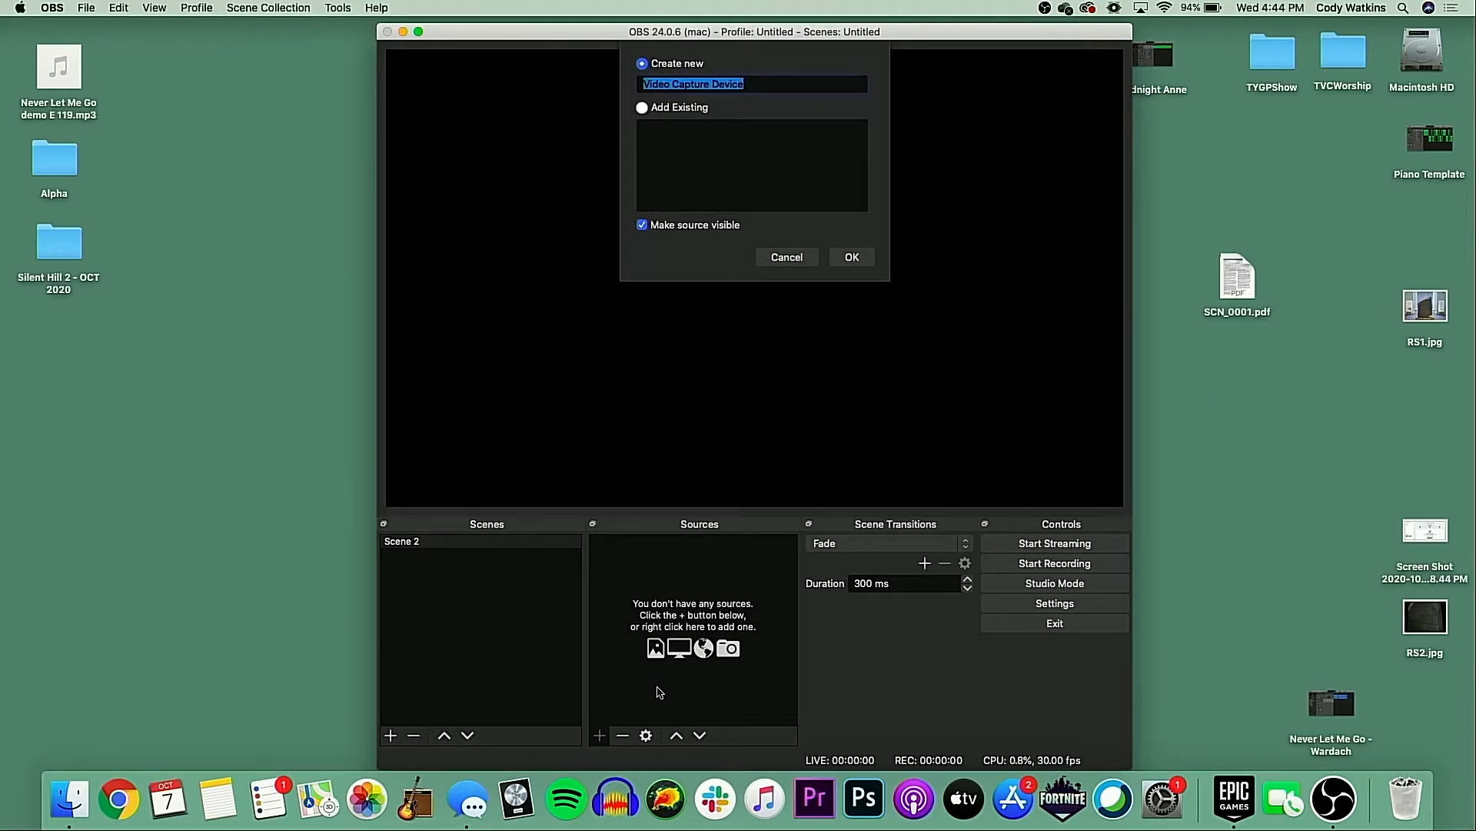
Confirm the new Video Capture Device so the live webcam feed appears in the preview.
left_click(849, 257)
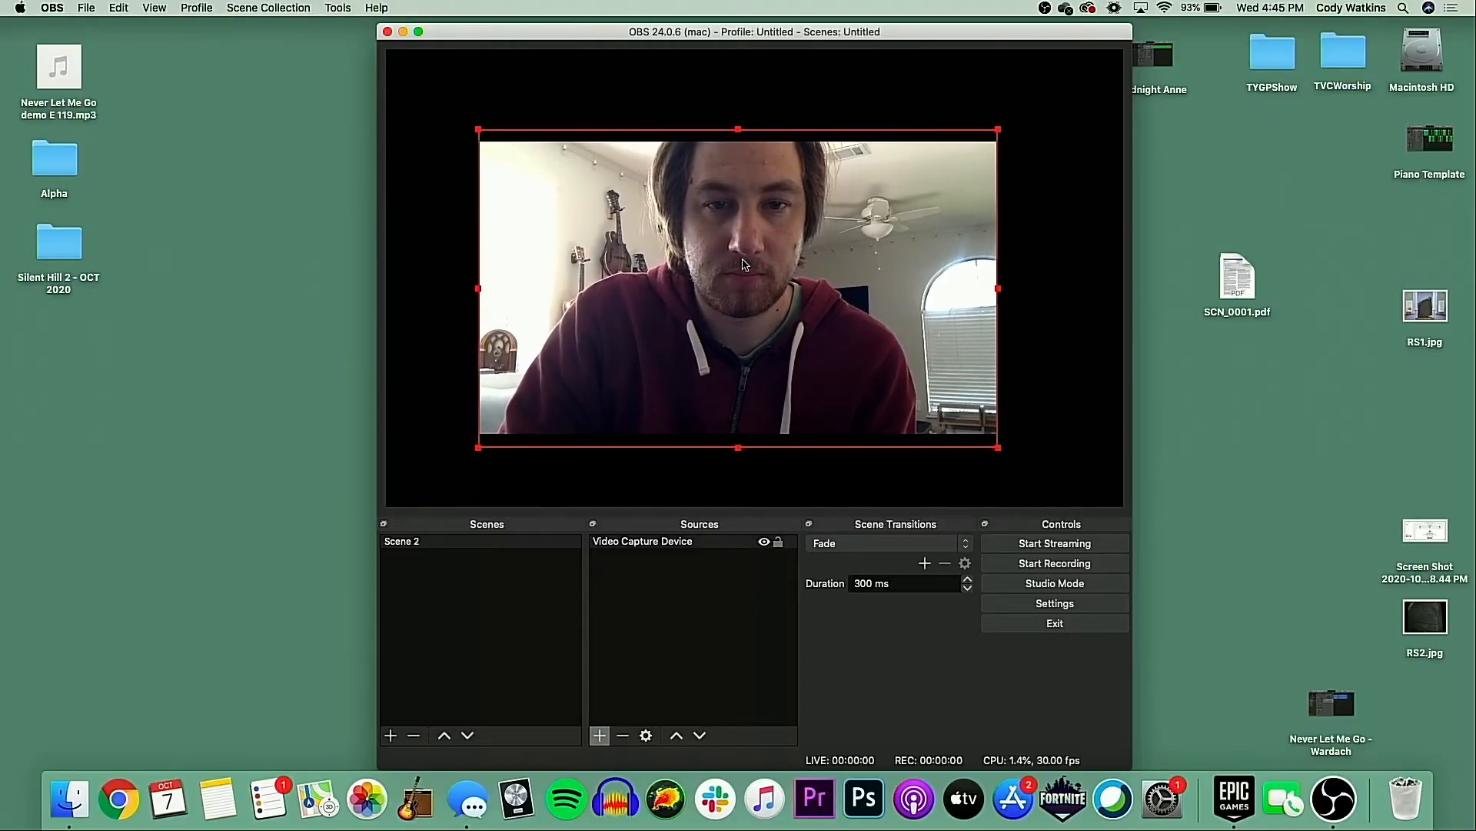
Bring up Edit Transform for the webcam source via its right-click Transform menu.
right_click(744, 263)
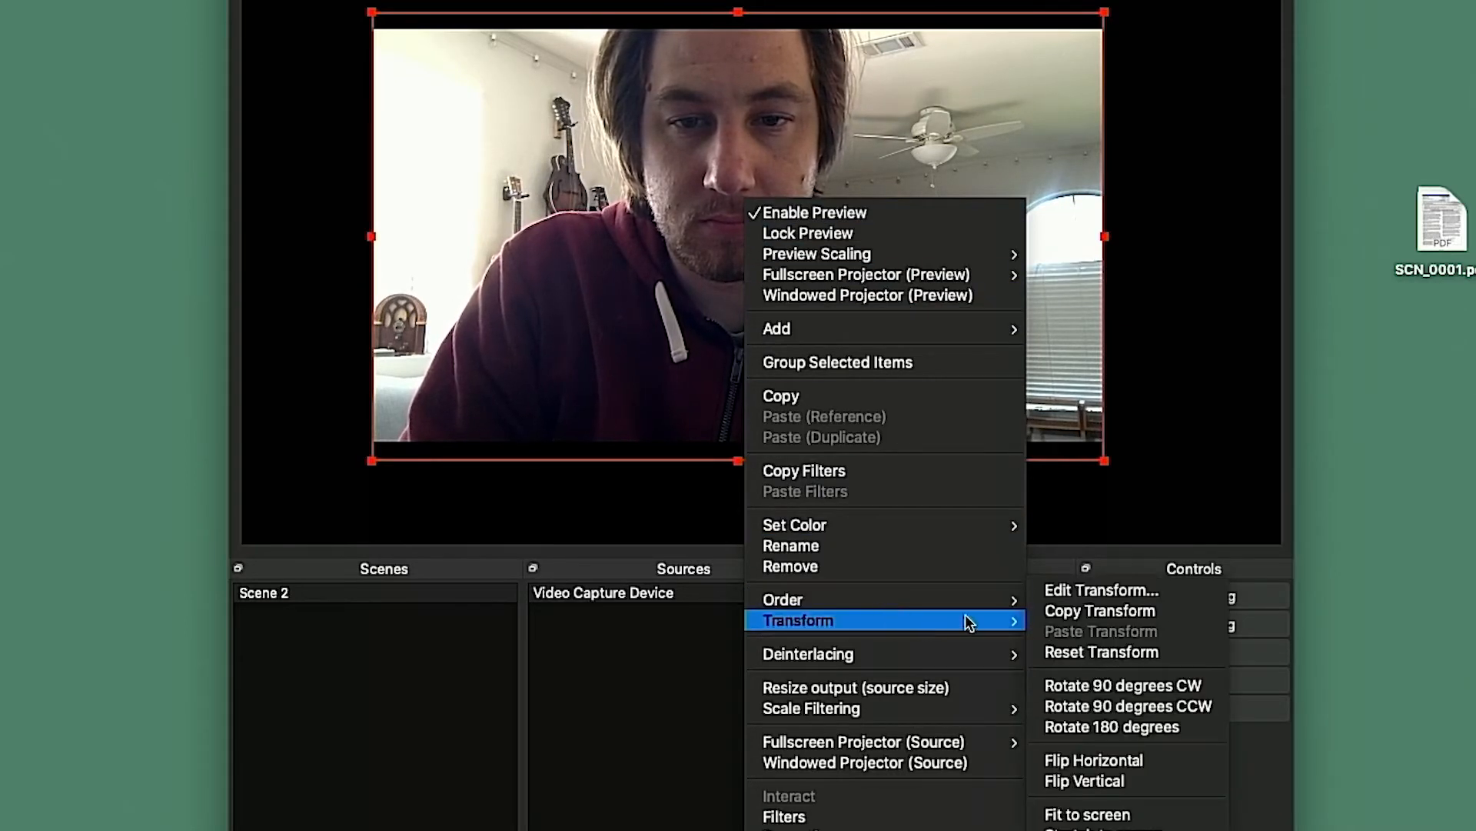
mouse_move(1121, 589)
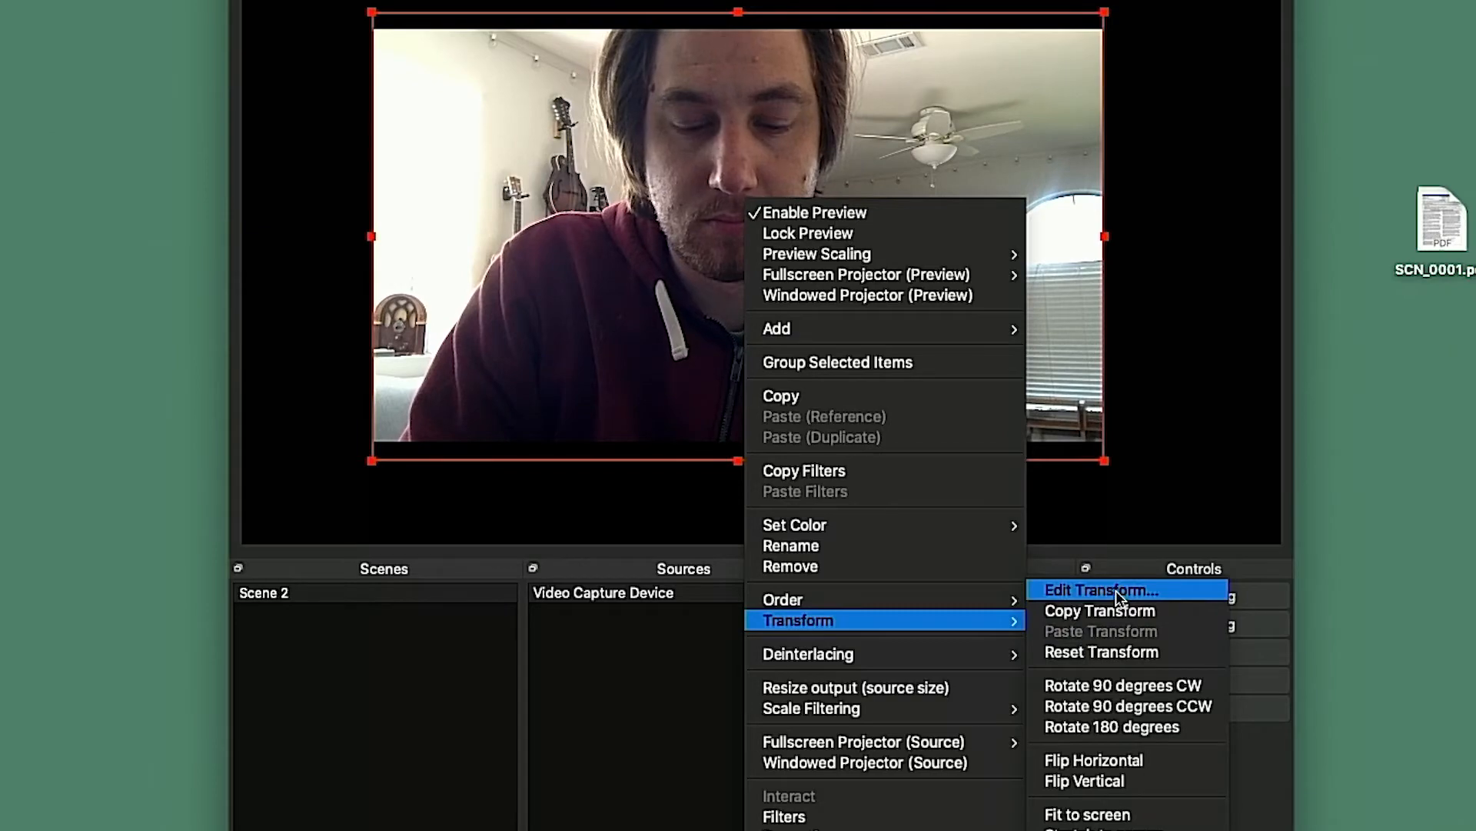
left_click(1101, 589)
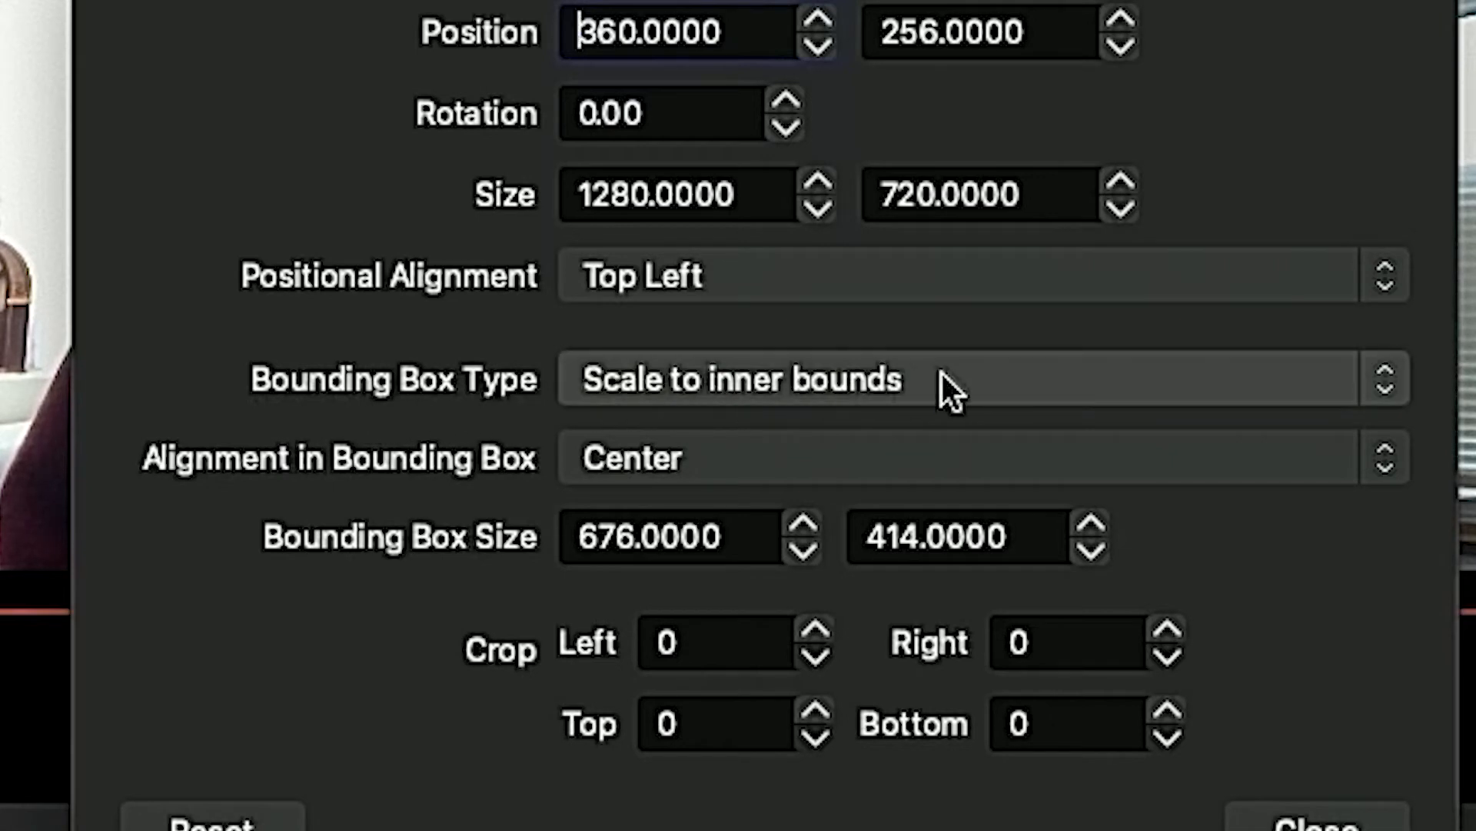
Expand the Bounding Box Type choices, currently set to scale to inner bounds.
left_click(979, 379)
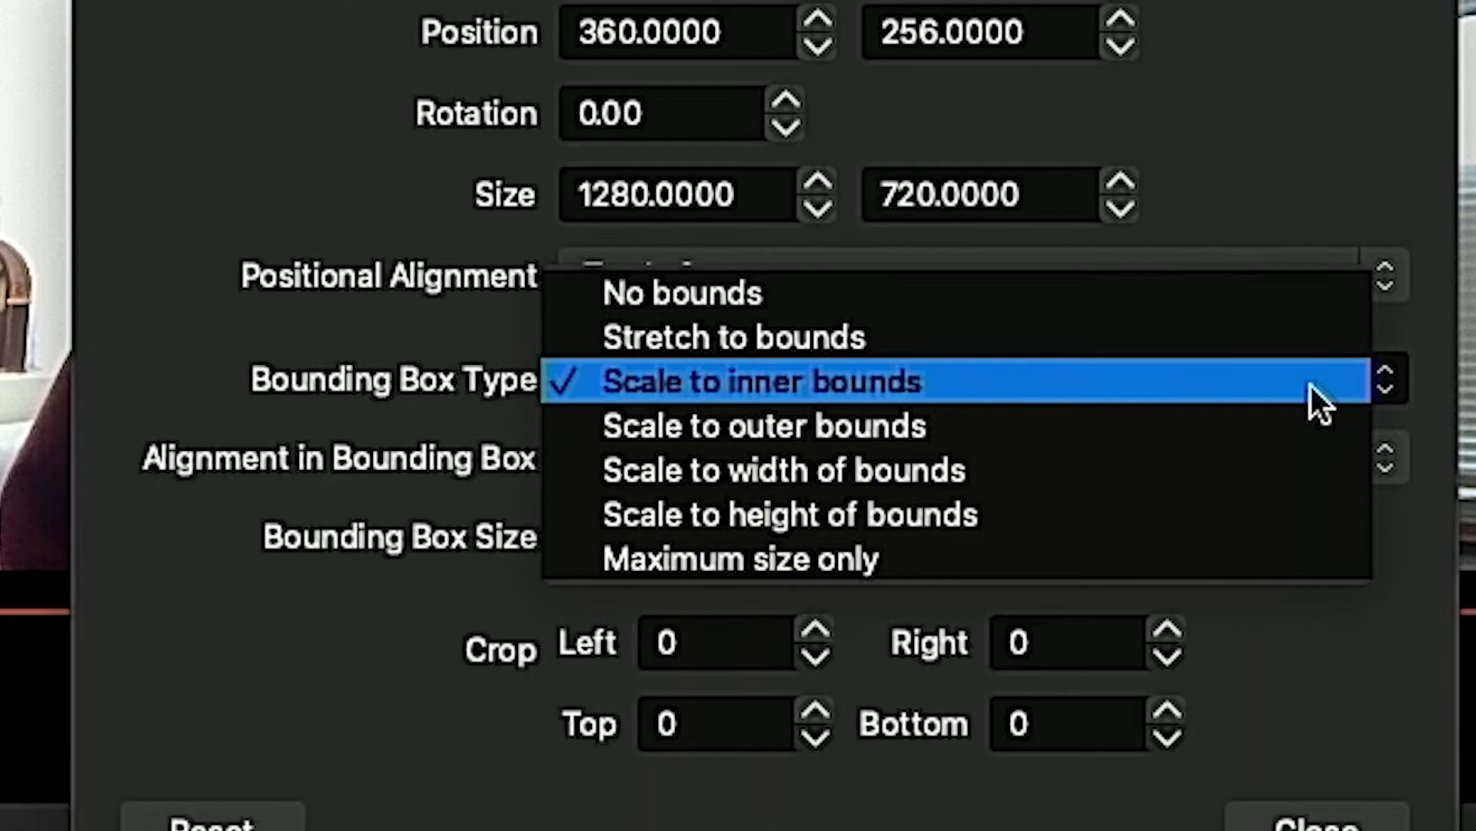
mouse_move(1026, 292)
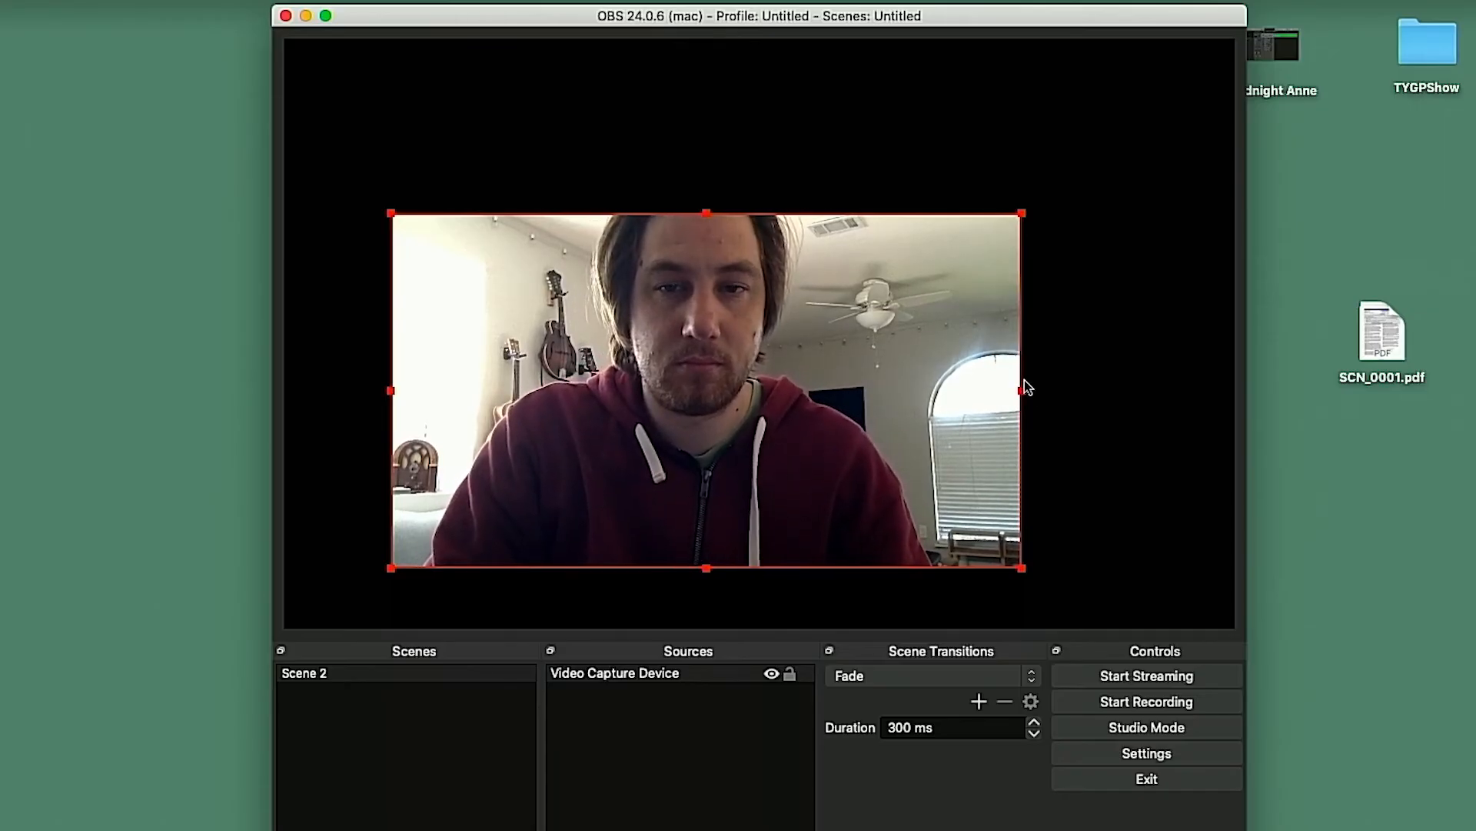
Option-drag the right and left edge handles inward to crop the webcam narrower.
left_click_drag(1022, 389, 998, 389)
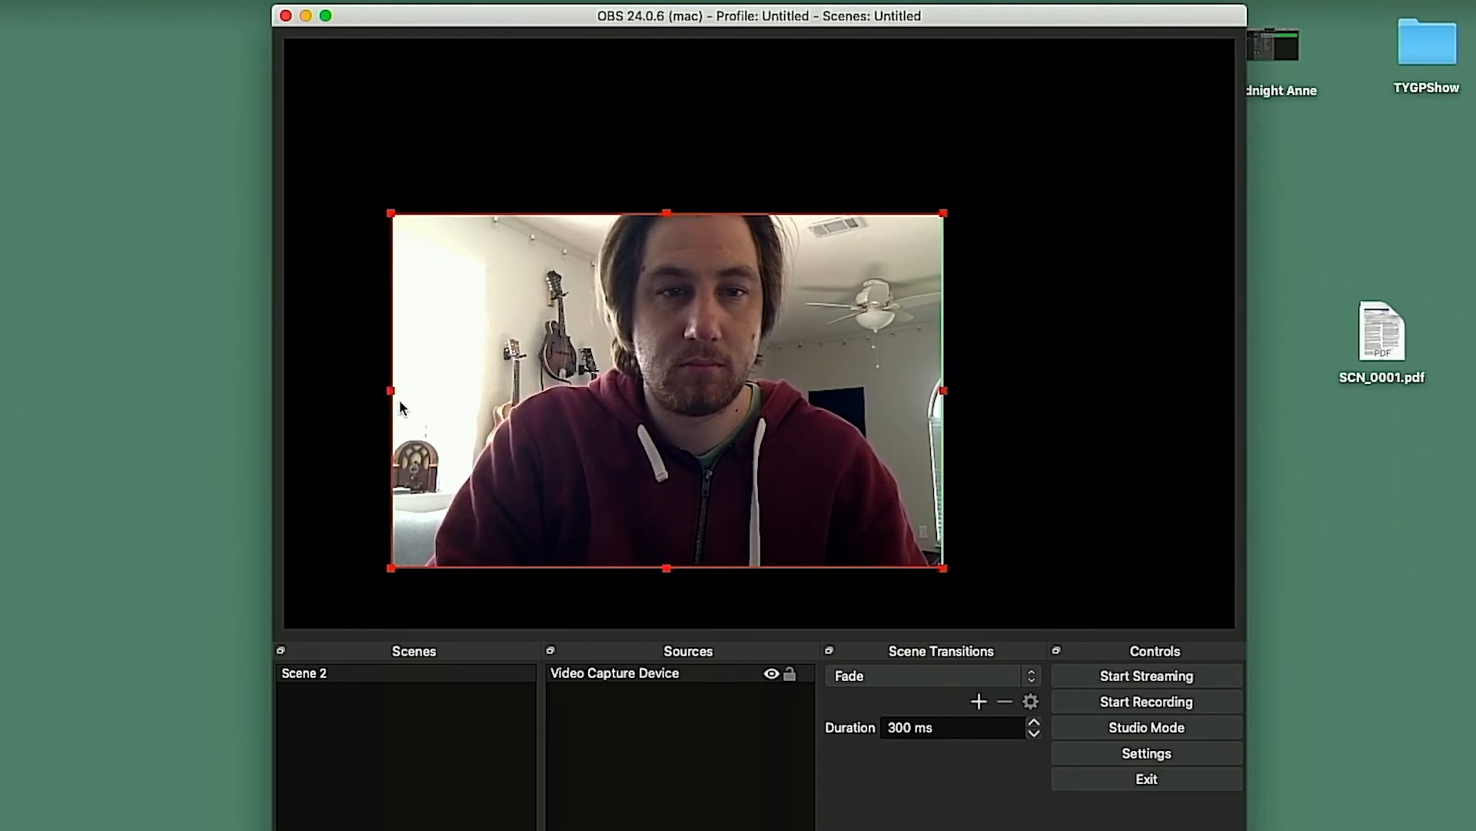
left_click_drag(392, 391, 504, 390)
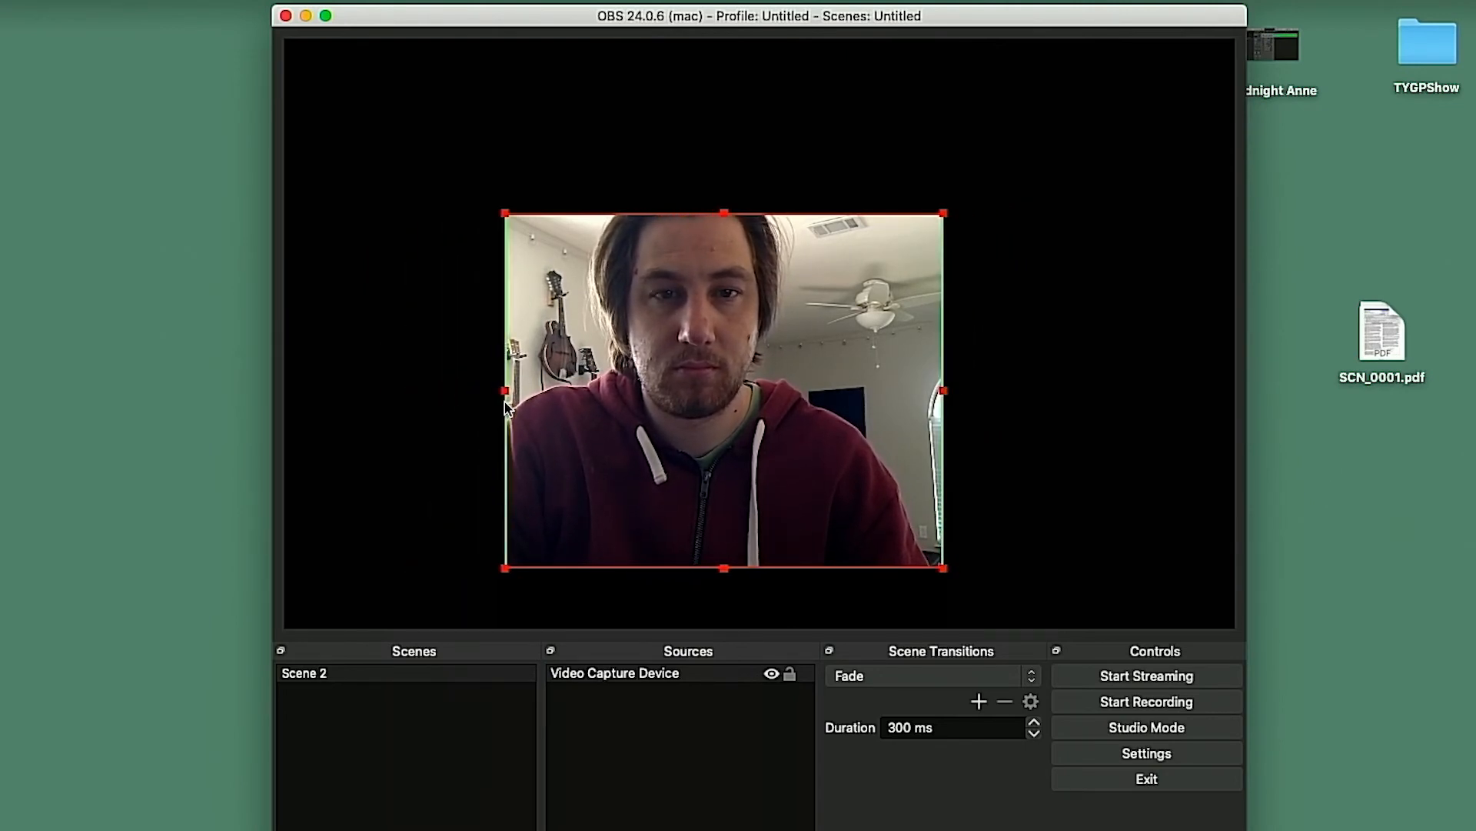